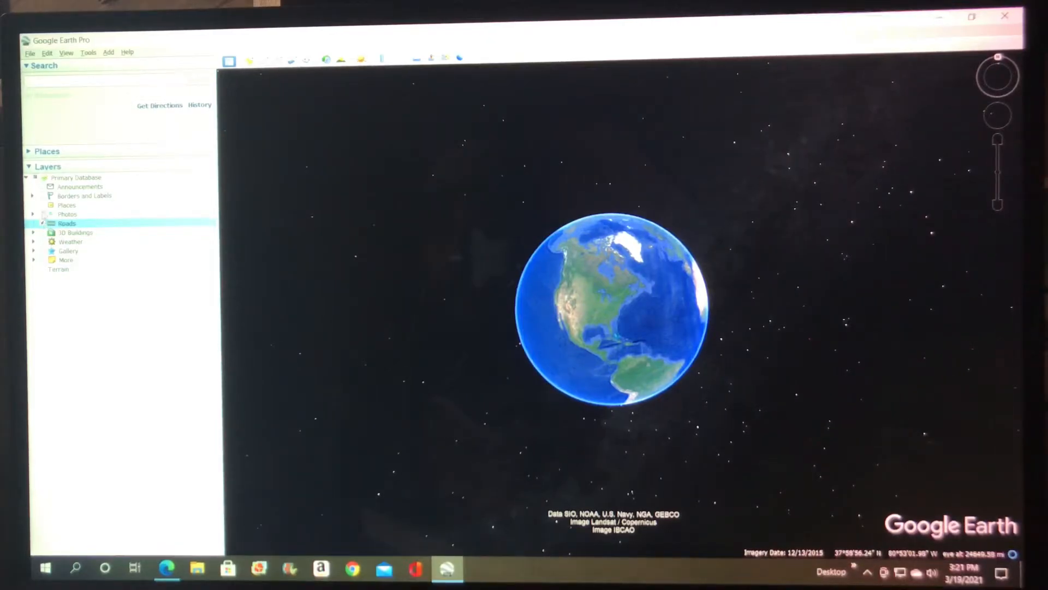
{"action": "mouse_move", "coordinate": [67, 223]}
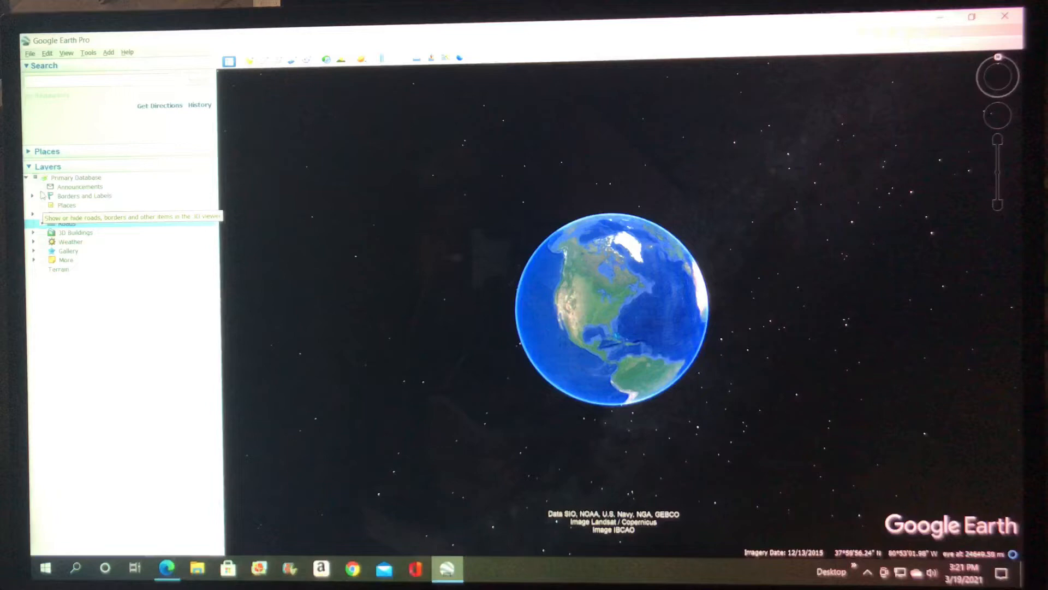
Step: Turn on the Borders and Labels layer, then place the cursor in the Search box
{"action": "left_click", "coordinate": [43, 196]}
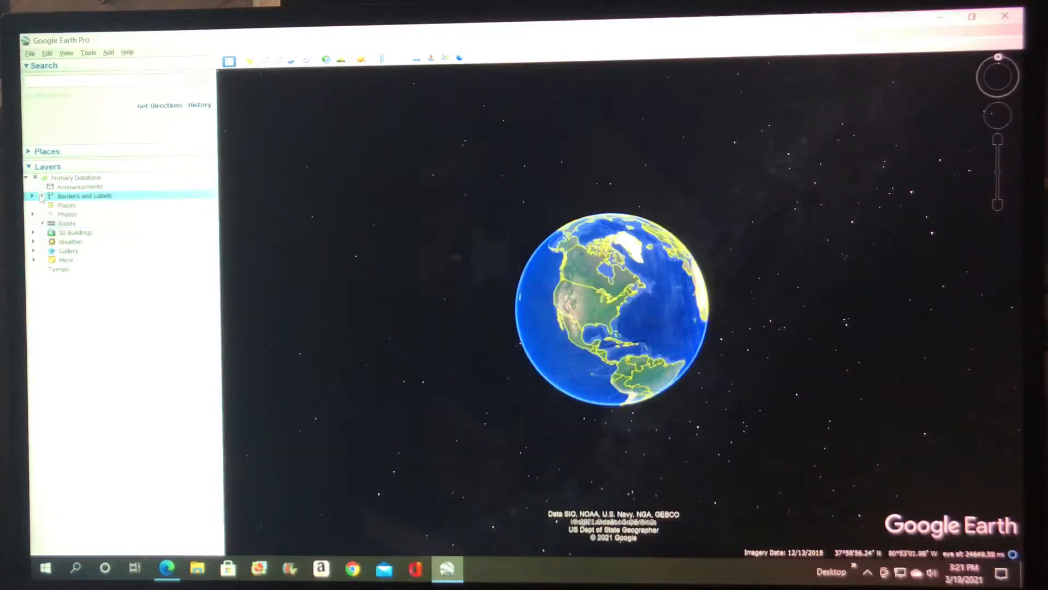
{"action": "left_click", "coordinate": [43, 196]}
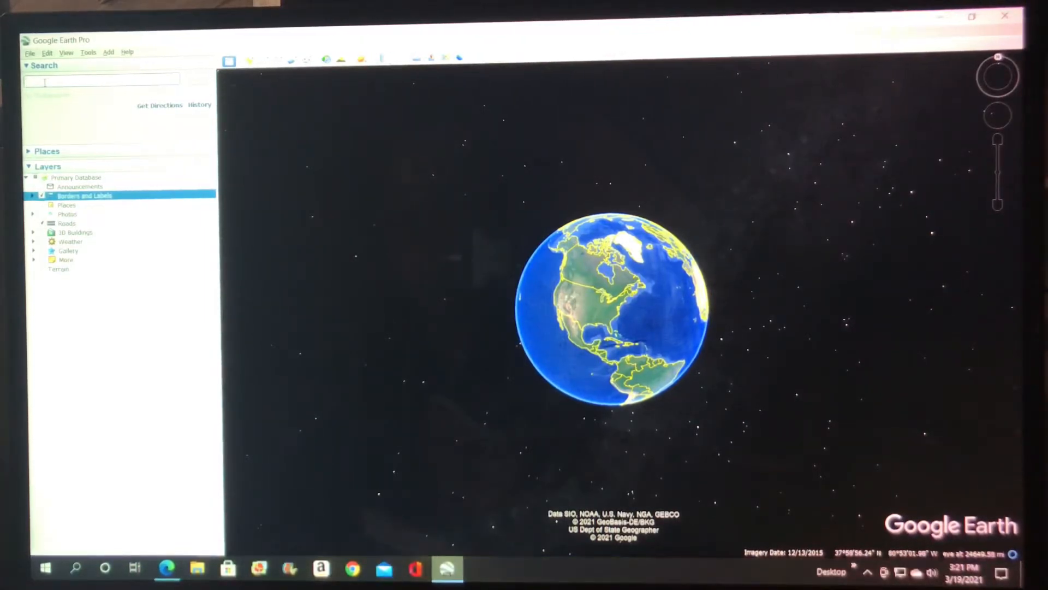
Step: Search for Brown County State Park and fly to its wooded parking area
{"action": "type", "text": "brown County State Park, Indiana 46 East, Nashville, IN"}
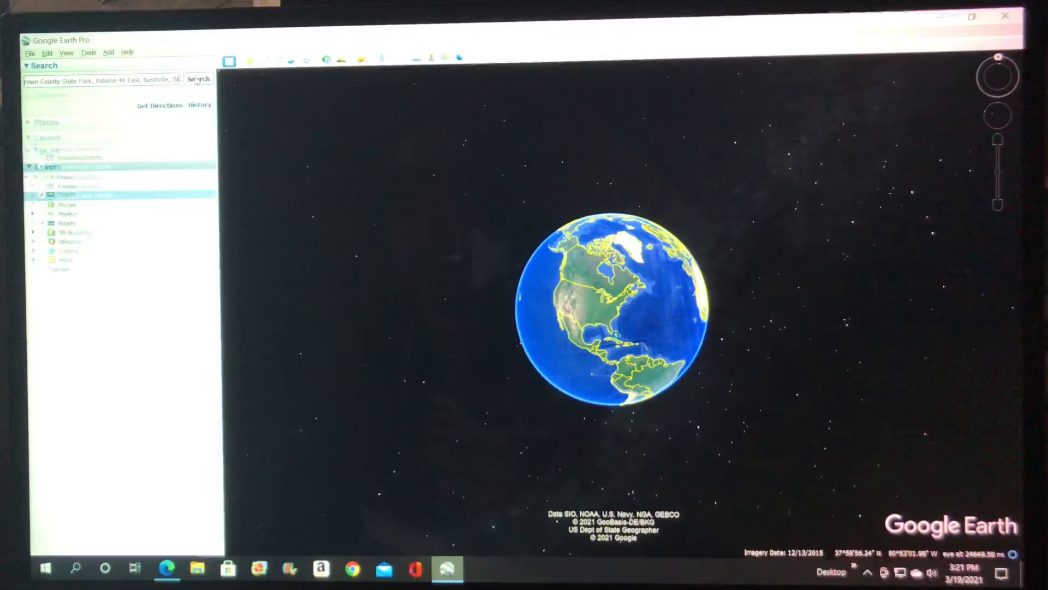
{"action": "left_click", "coordinate": [199, 79]}
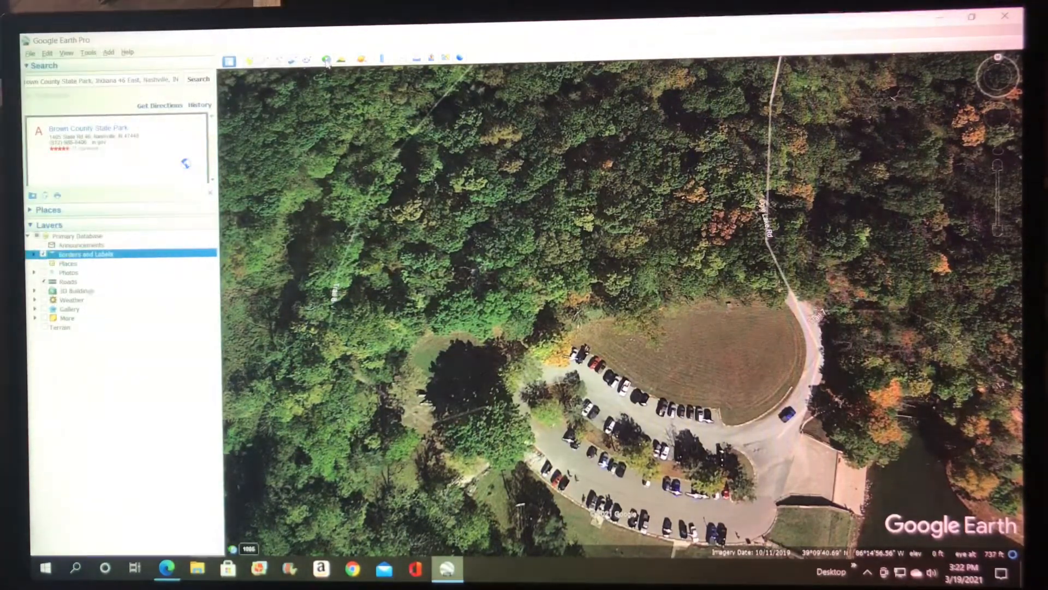
{"action": "mouse_move", "coordinate": [325, 58]}
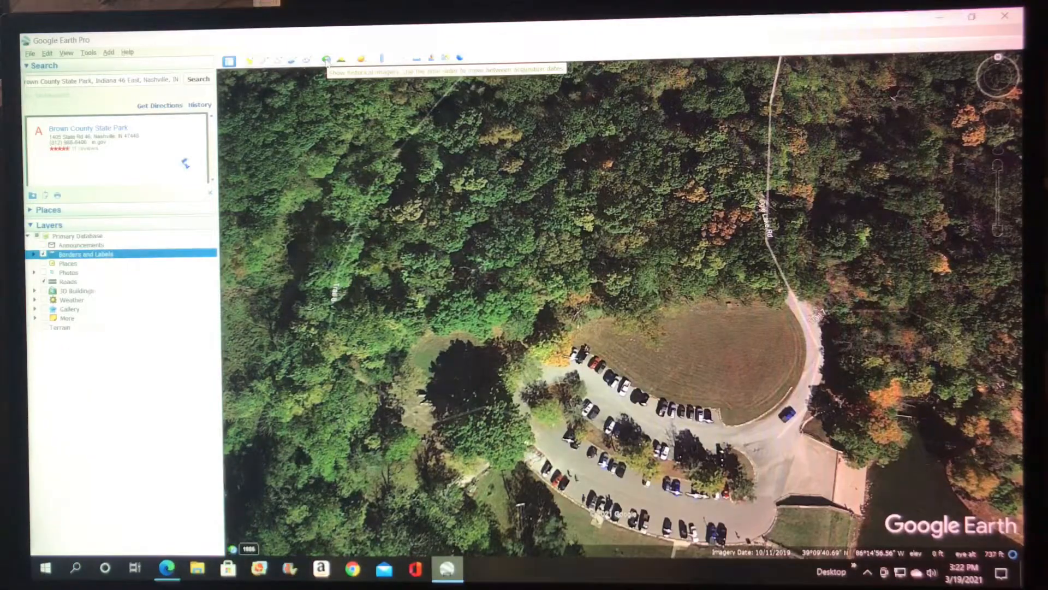
Step: Show historical imagery and move the timeline back to April 2013
{"action": "left_click", "coordinate": [323, 58]}
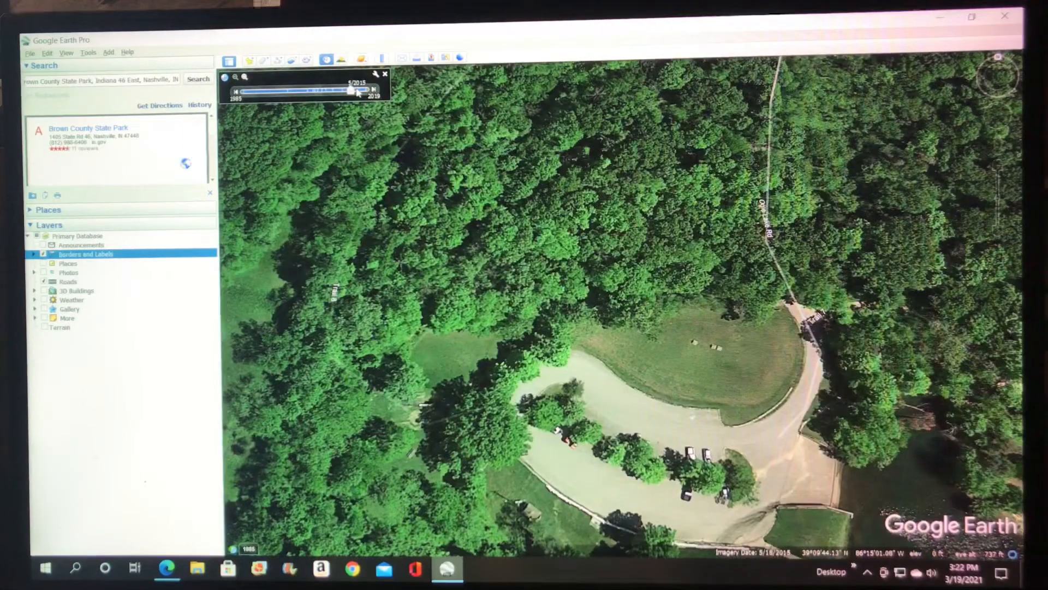
{"action": "left_click_drag", "start_coordinate": [357, 90], "coordinate": [344, 90]}
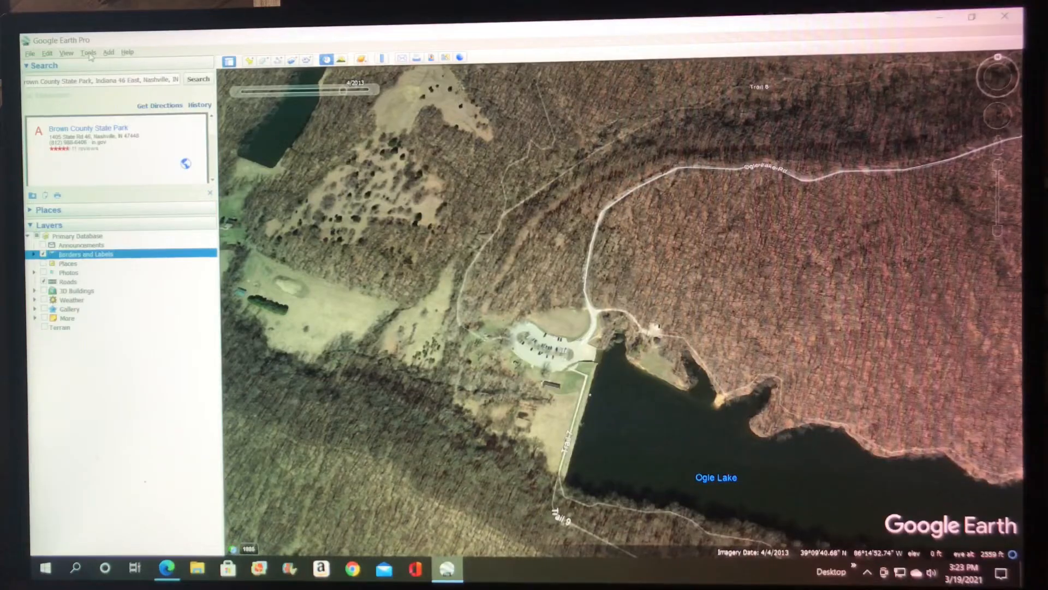
Step: Open Tools > Options on the 3D View tab for elevation exaggeration
{"action": "left_click", "coordinate": [89, 52]}
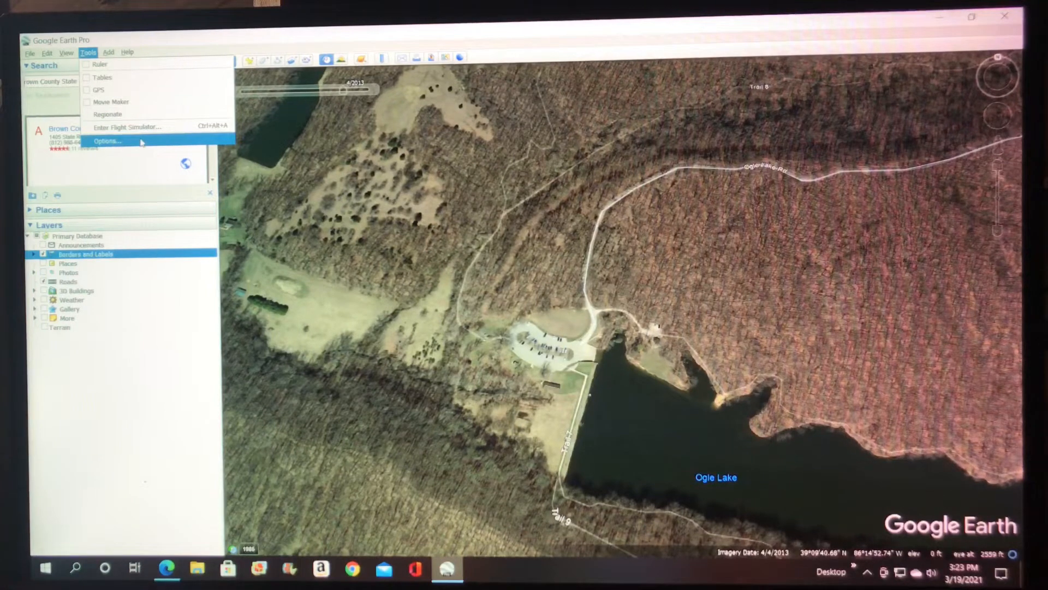
{"action": "left_click", "coordinate": [109, 141]}
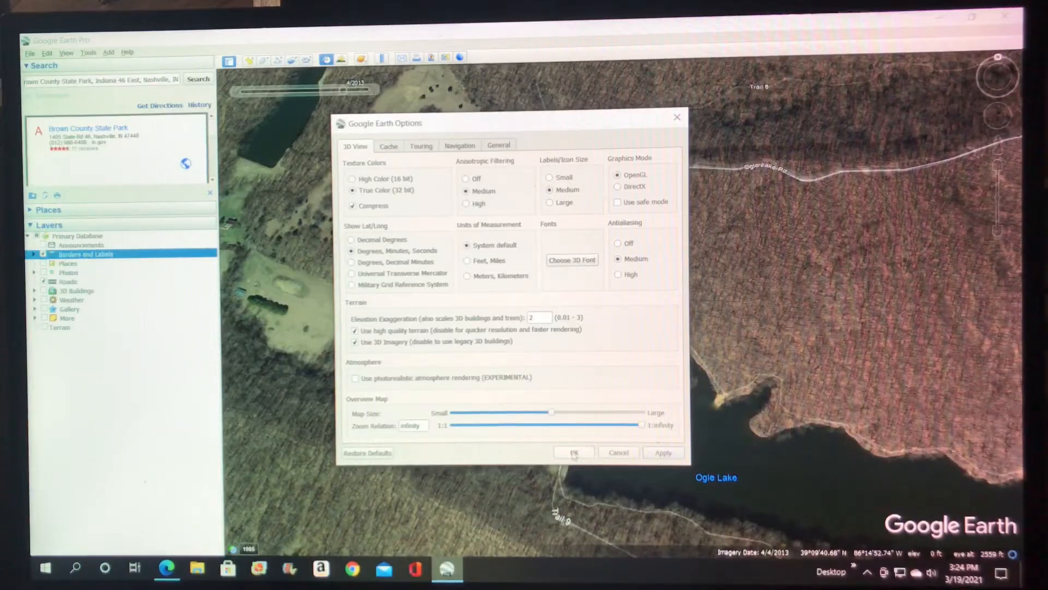
{"action": "left_click", "coordinate": [575, 452]}
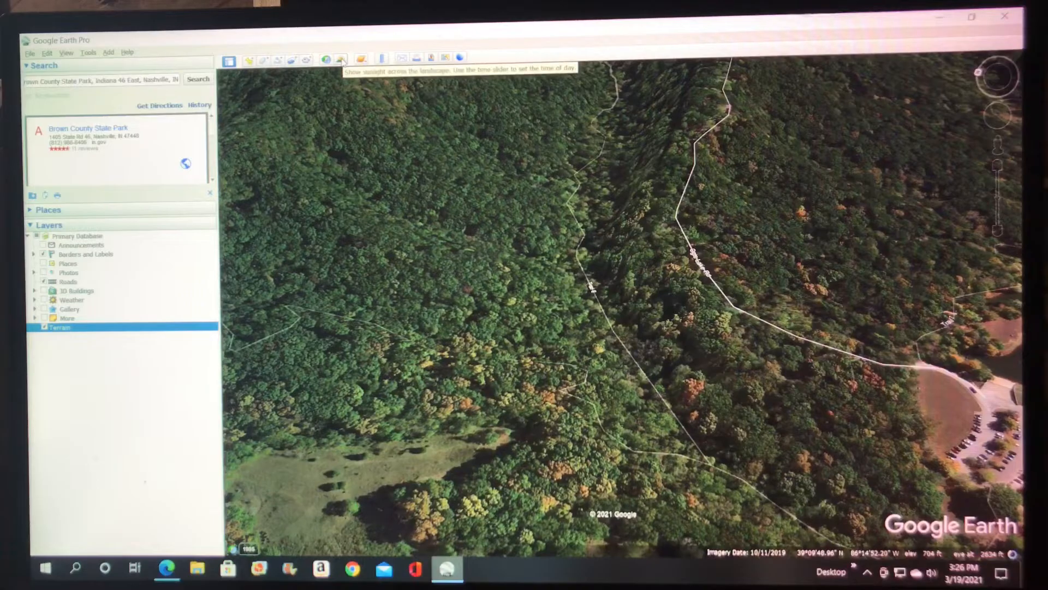
Step: Turn on sunlight shading across the park's forested hillsides
{"action": "left_click", "coordinate": [339, 59]}
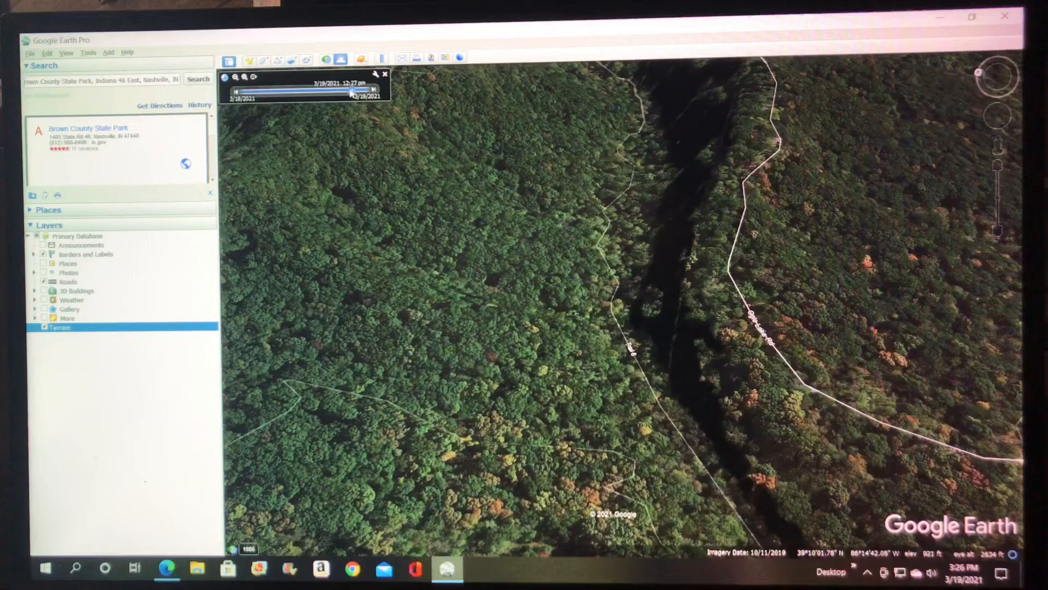
Step: Drag the sunlight time slider through afternoon into nighttime
{"action": "left_click_drag", "start_coordinate": [354, 91], "coordinate": [338, 91]}
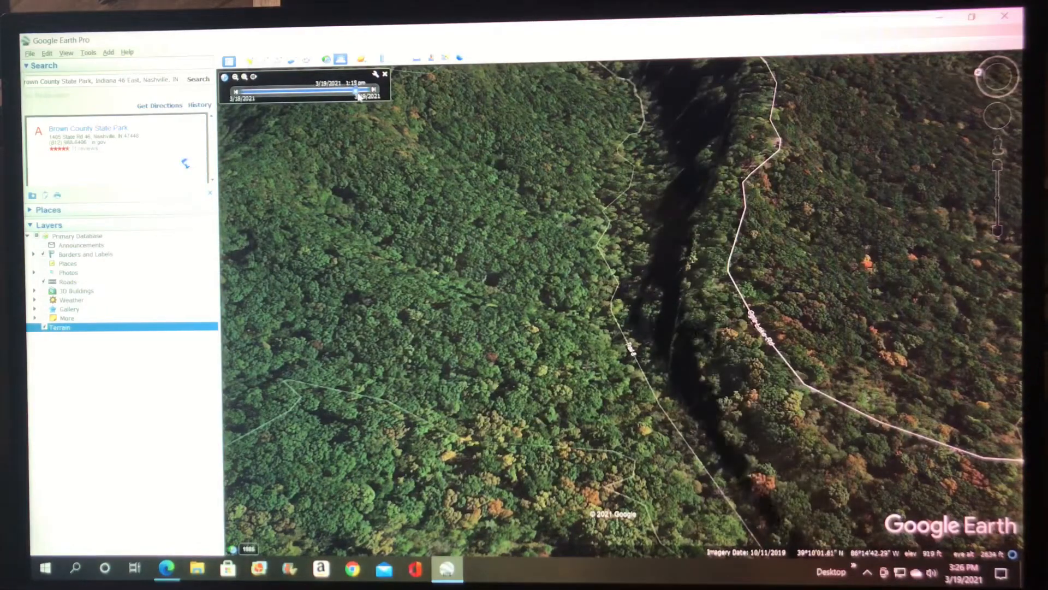
{"action": "left_click_drag", "start_coordinate": [355, 90], "coordinate": [371, 90]}
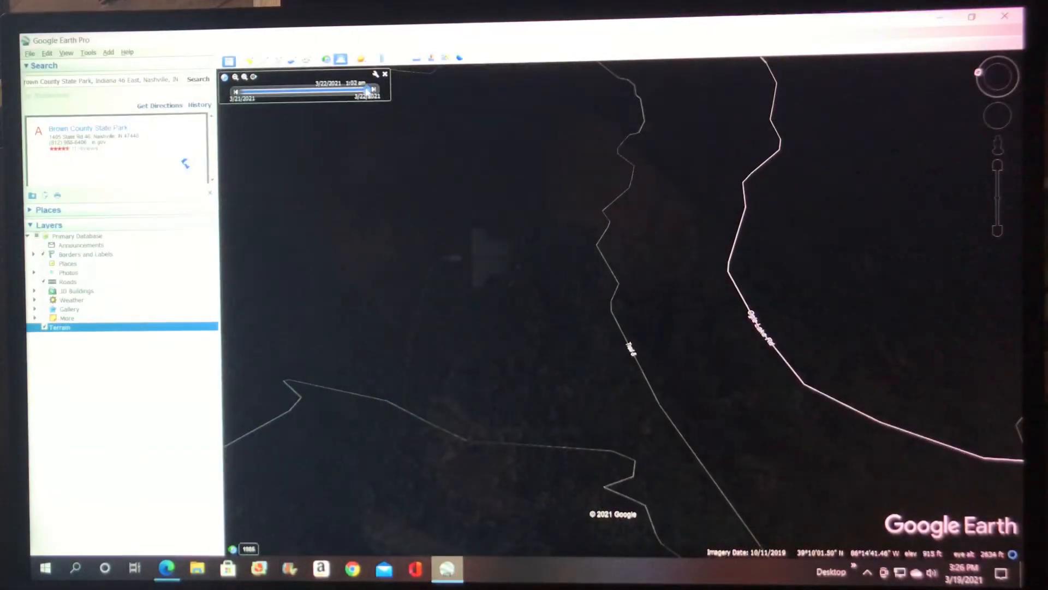
Step: Move the sunlight time through the night to morning on 3/21/2021
{"action": "left_click_drag", "start_coordinate": [367, 90], "coordinate": [361, 91]}
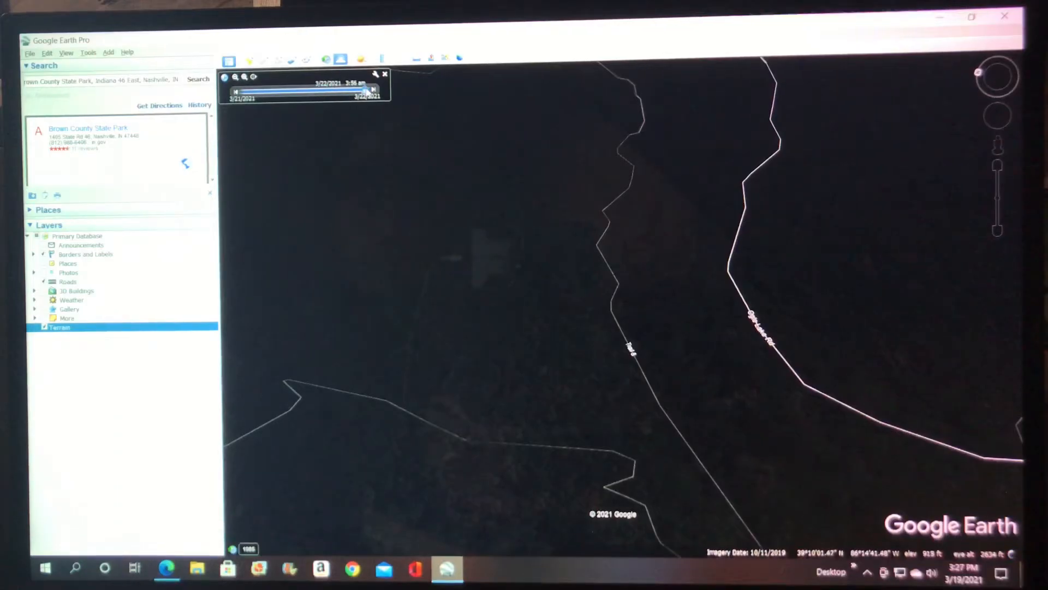
{"action": "left_click_drag", "start_coordinate": [366, 90], "coordinate": [293, 92]}
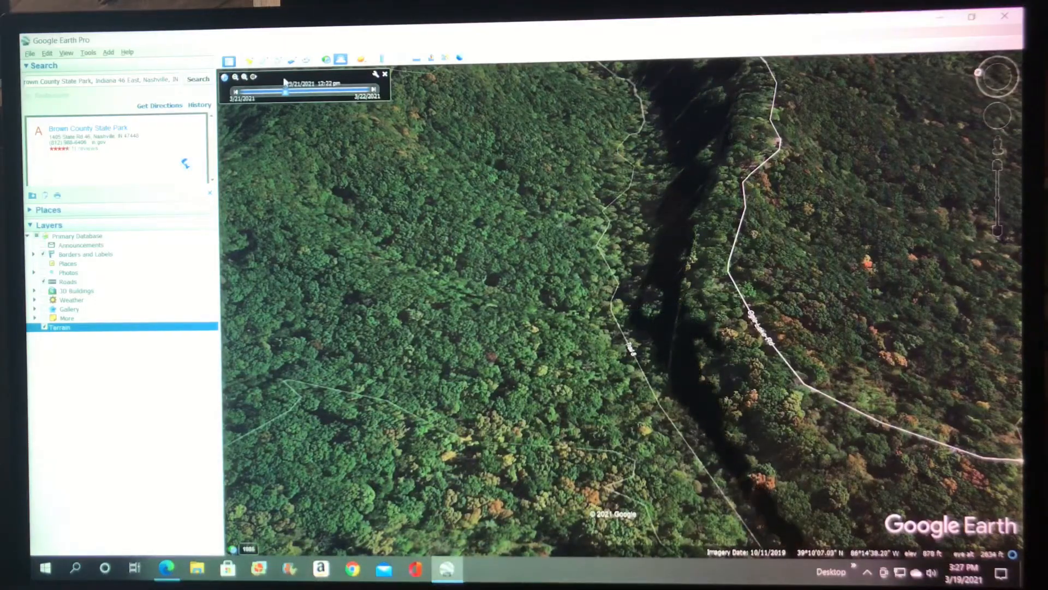
{"action": "left_click_drag", "start_coordinate": [284, 92], "coordinate": [273, 91]}
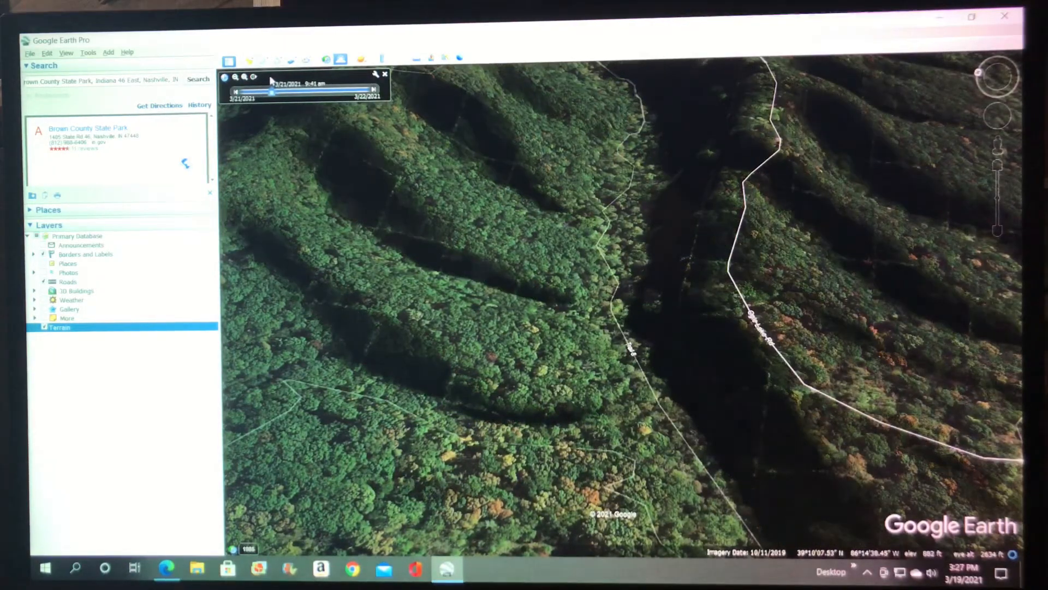